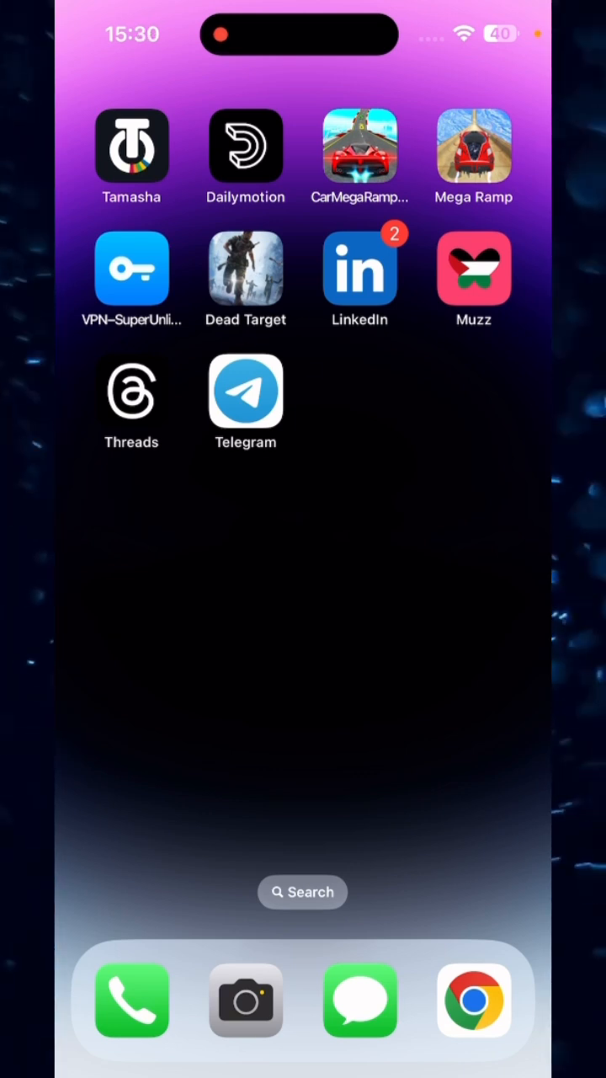
Launch Telegram from the home screen to reach its empty Chats list
click(246, 392)
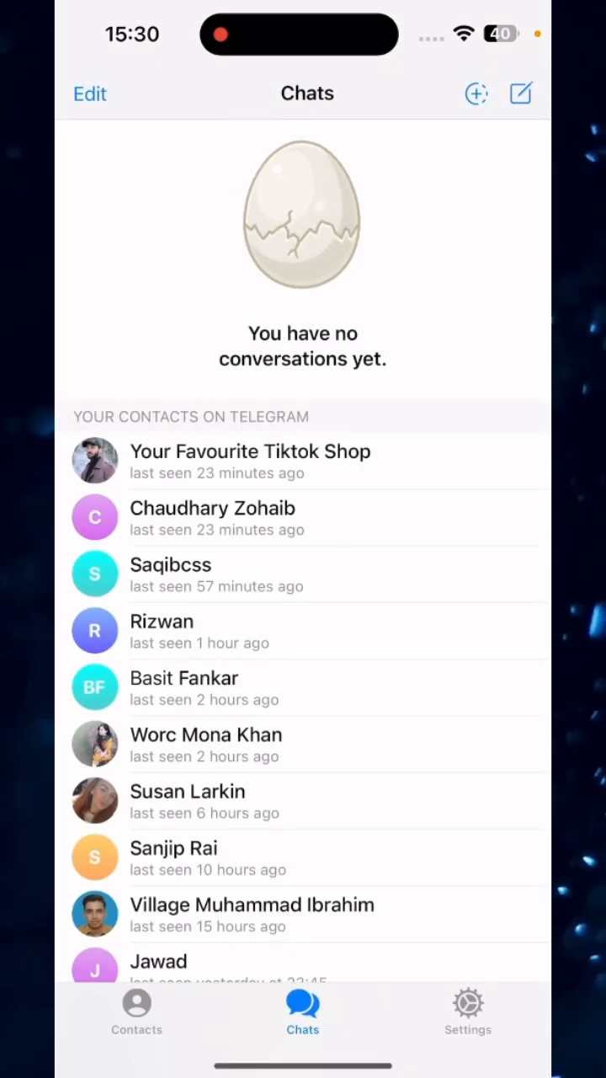
click(520, 94)
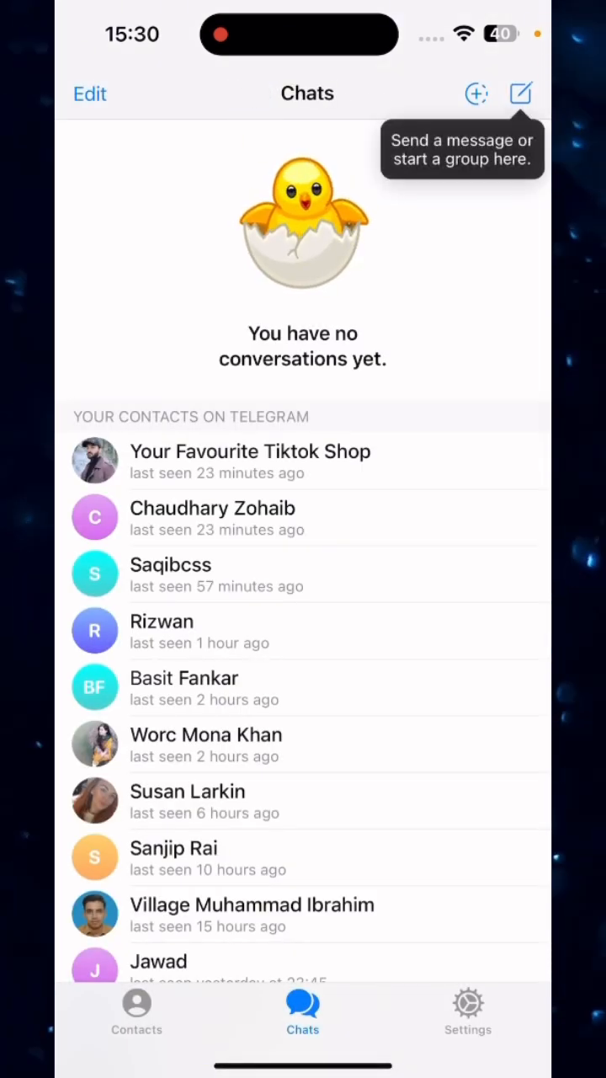
Navigate through Settings to Privacy and Security and open the Login Email options
click(469, 1011)
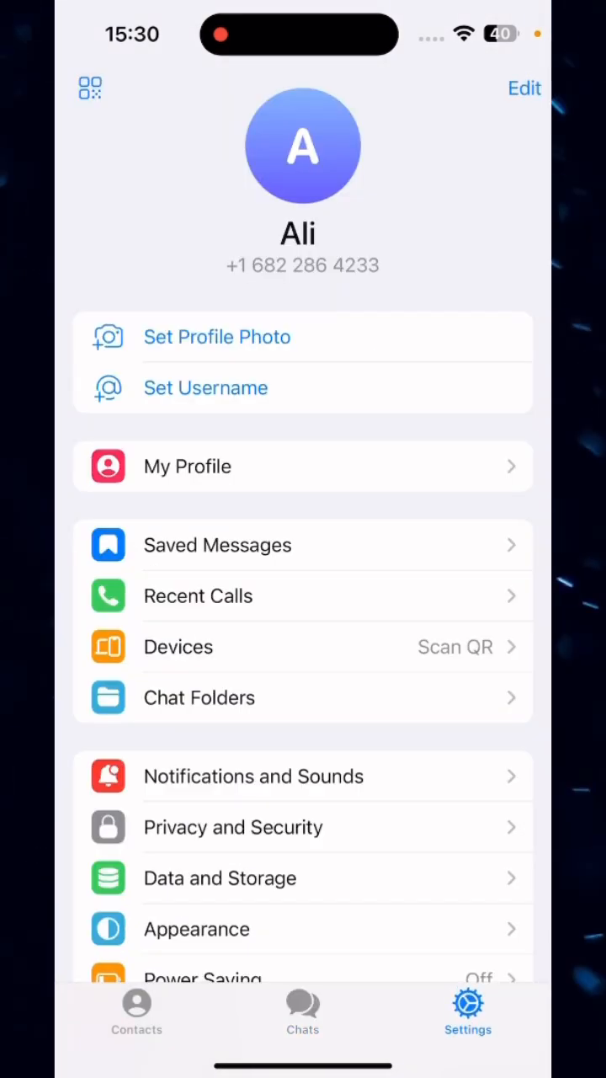
scroll(up, 3)
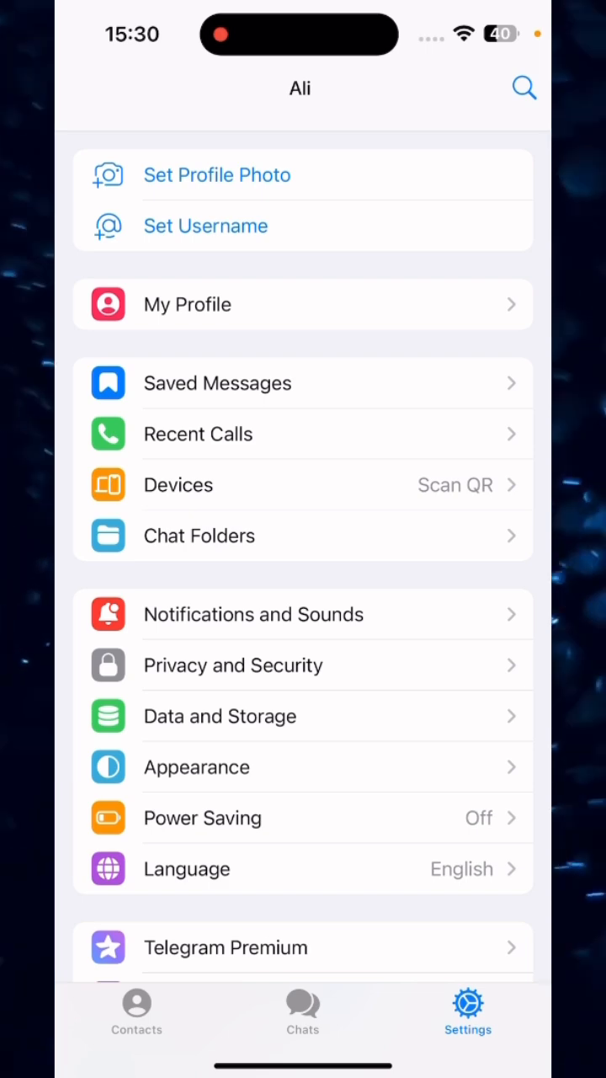
click(233, 664)
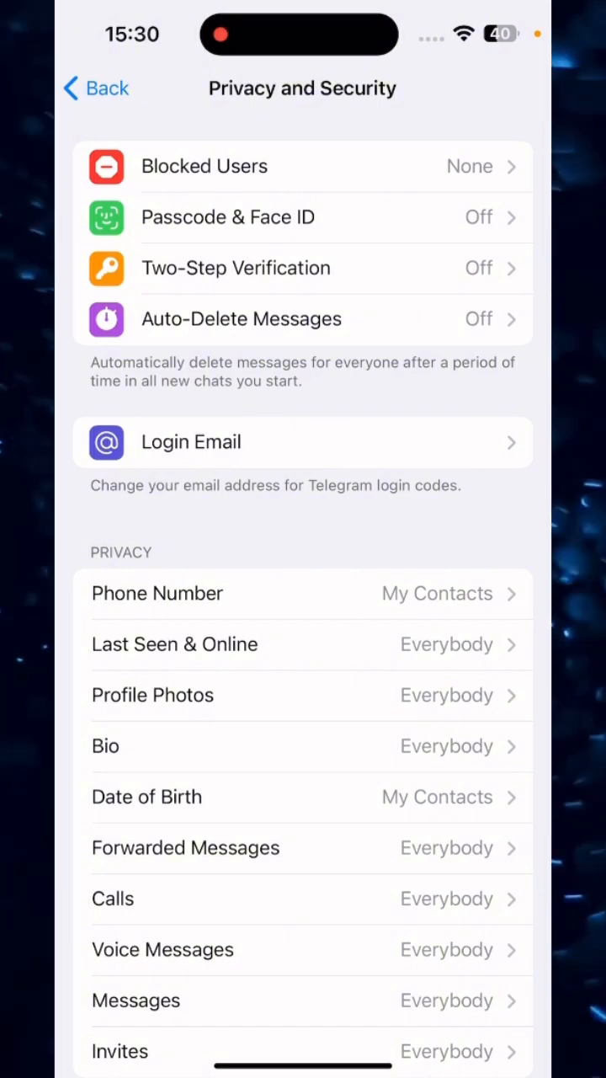
click(303, 442)
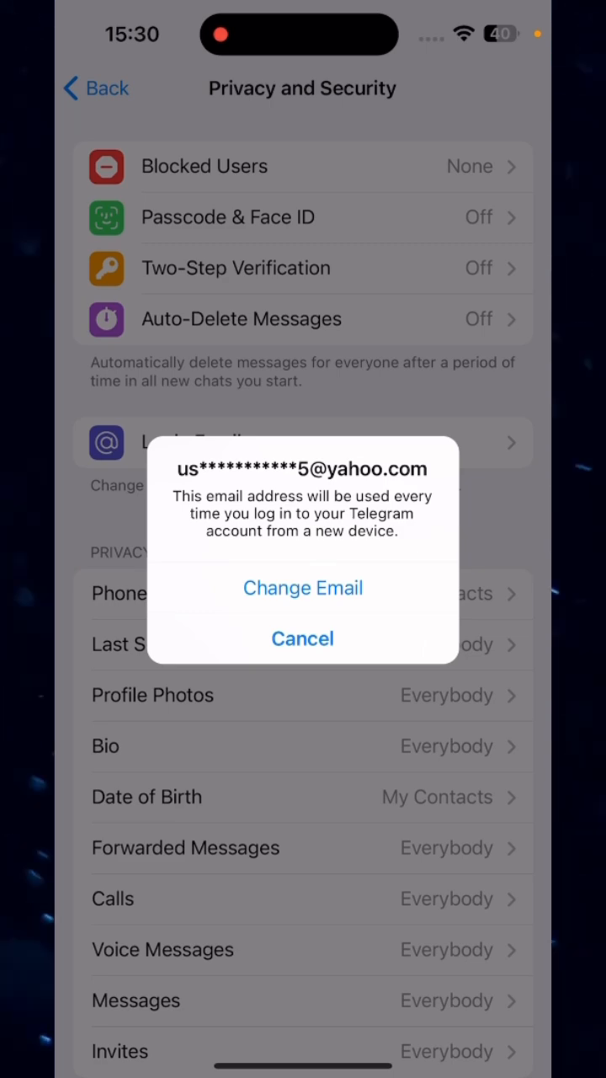
Choose Change Email and focus the new email field
click(302, 588)
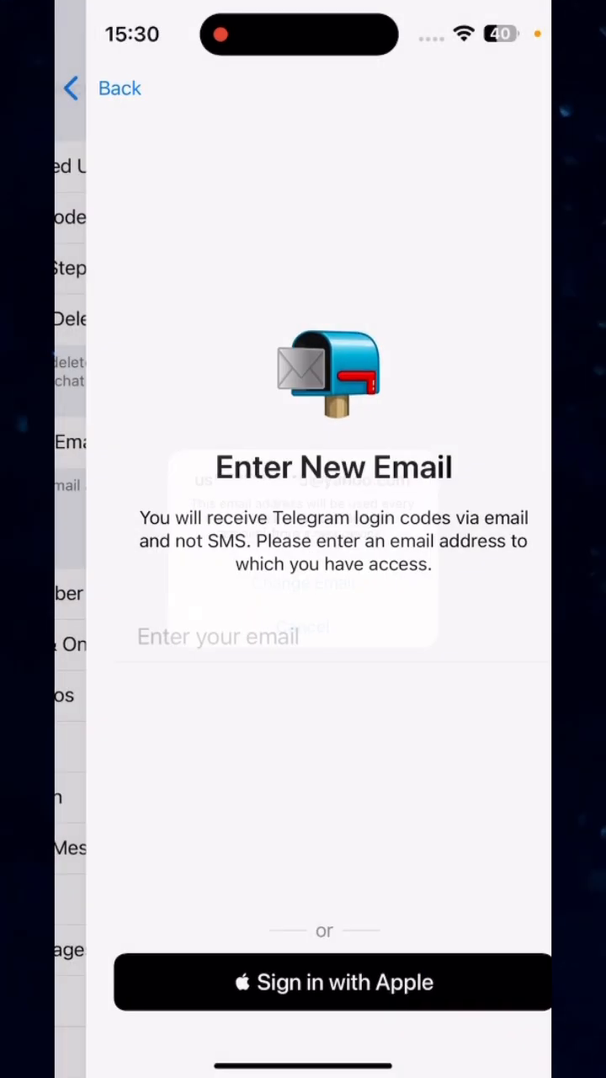
click(303, 636)
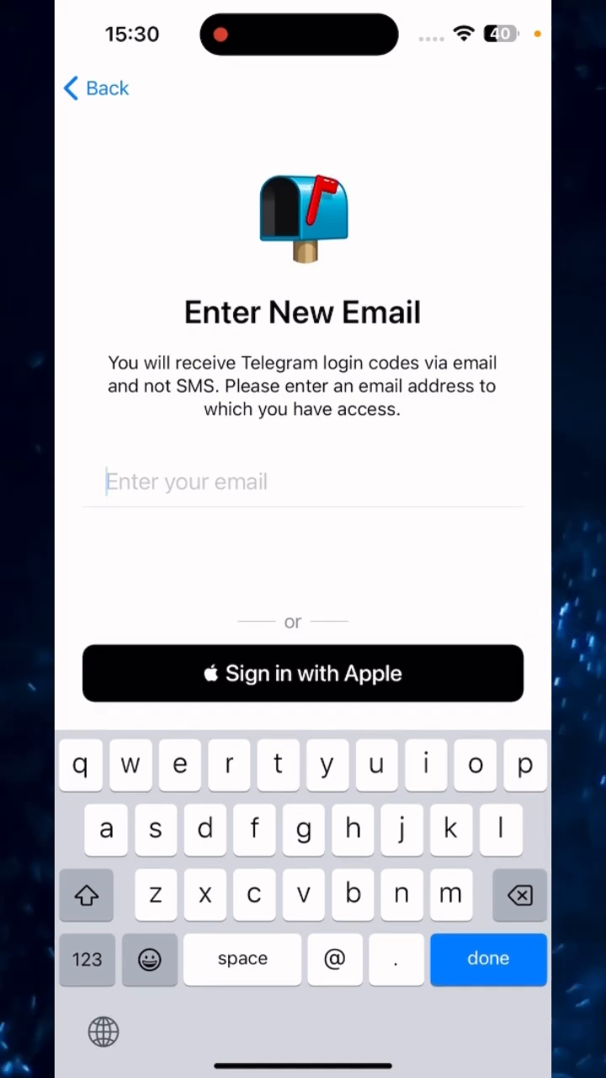